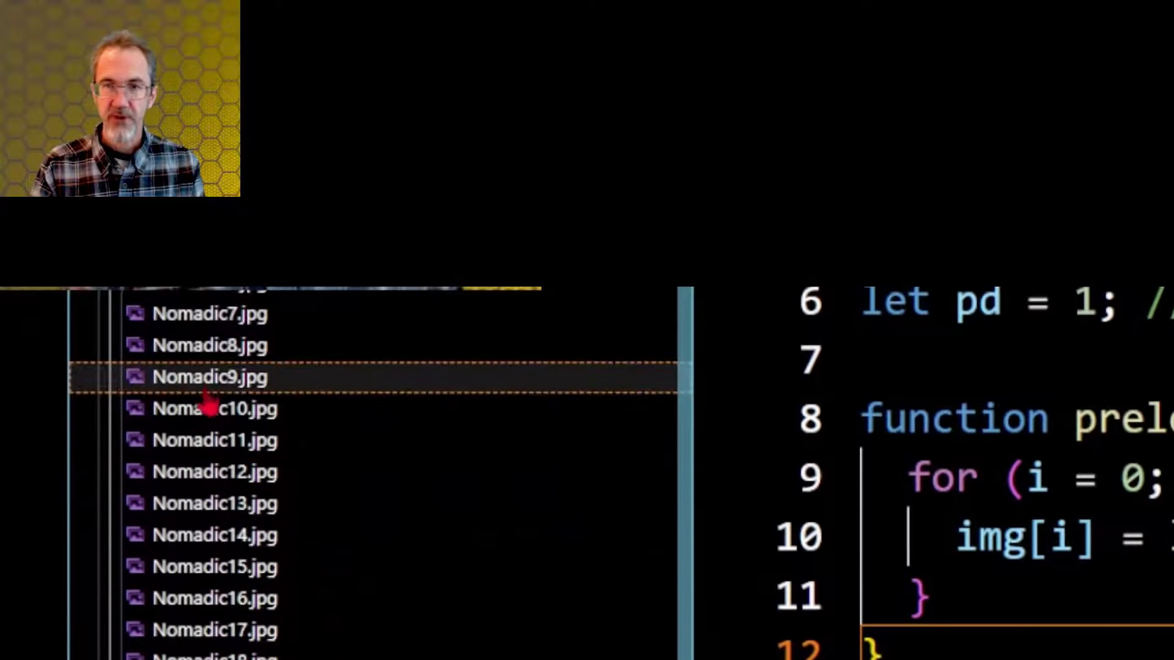
pyautogui.moveTo(209, 345)
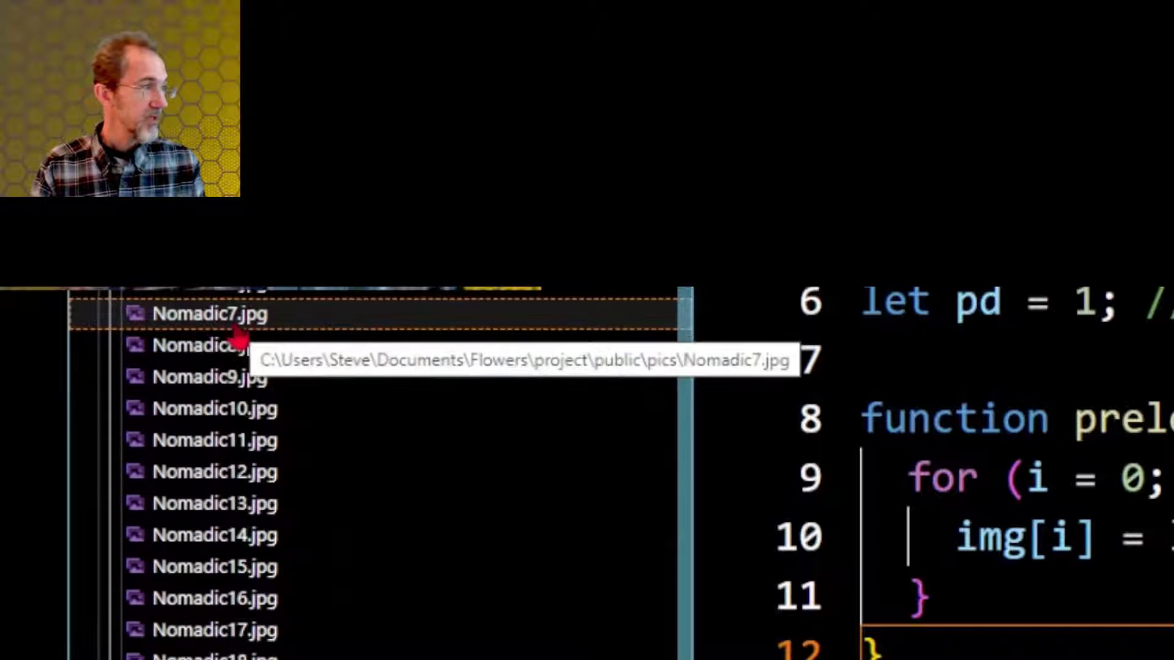
# Scroll through the quad-grid sketch code reviewing how the tile points are built
pyautogui.click(209, 346)
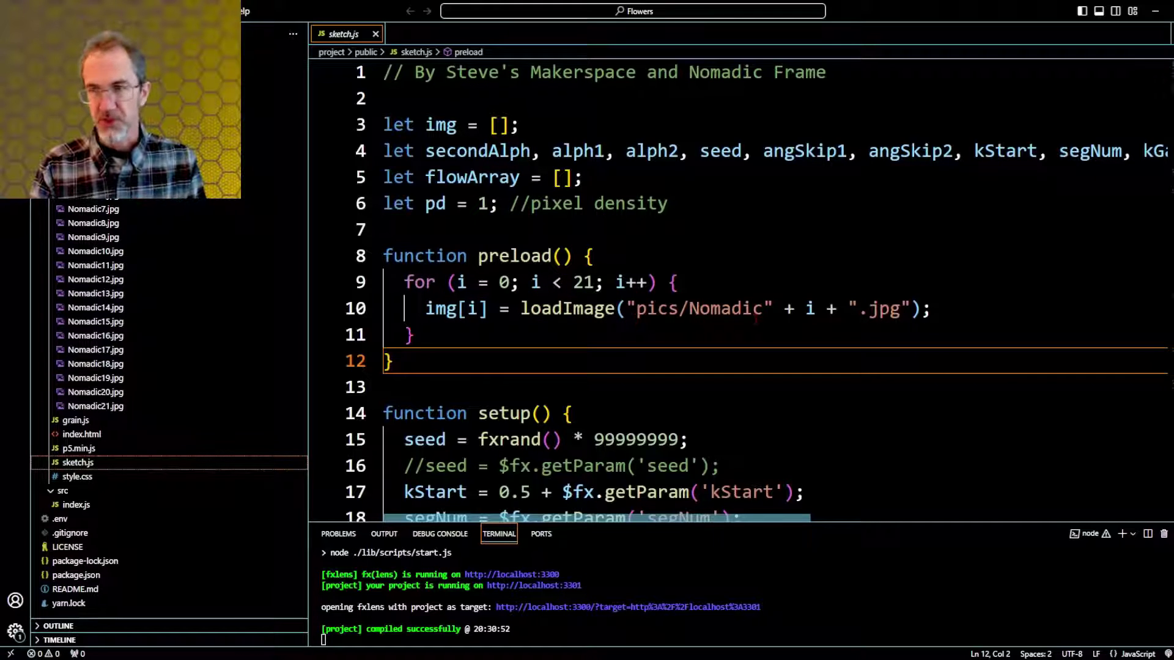
pyautogui.click(96, 292)
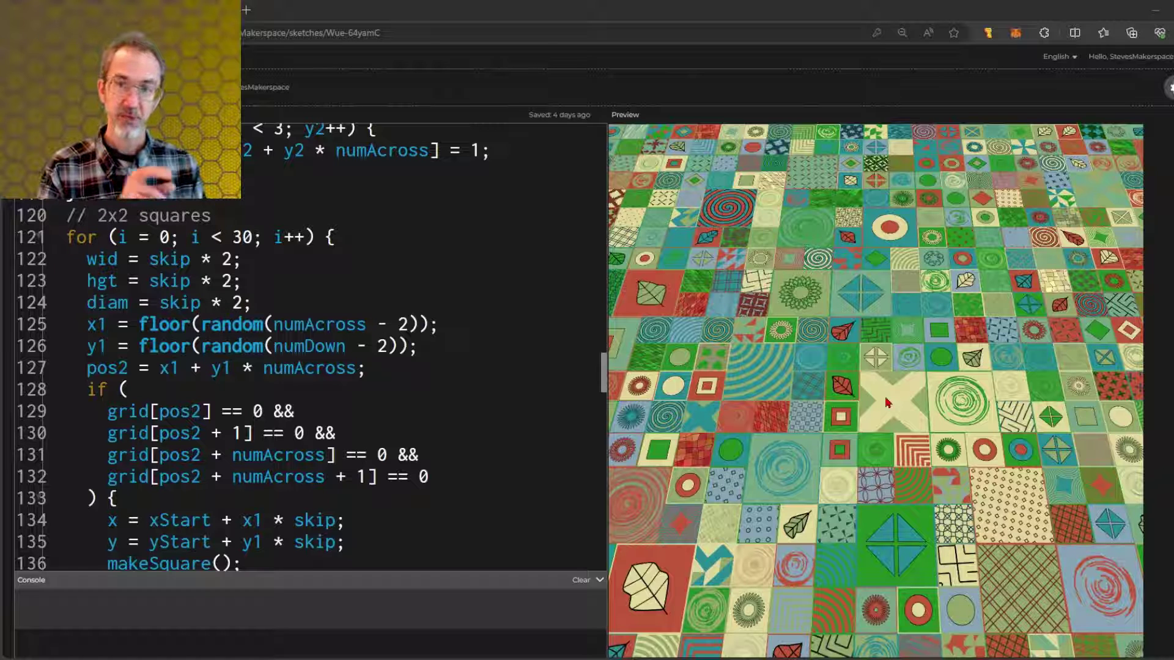
pyautogui.scroll(3)
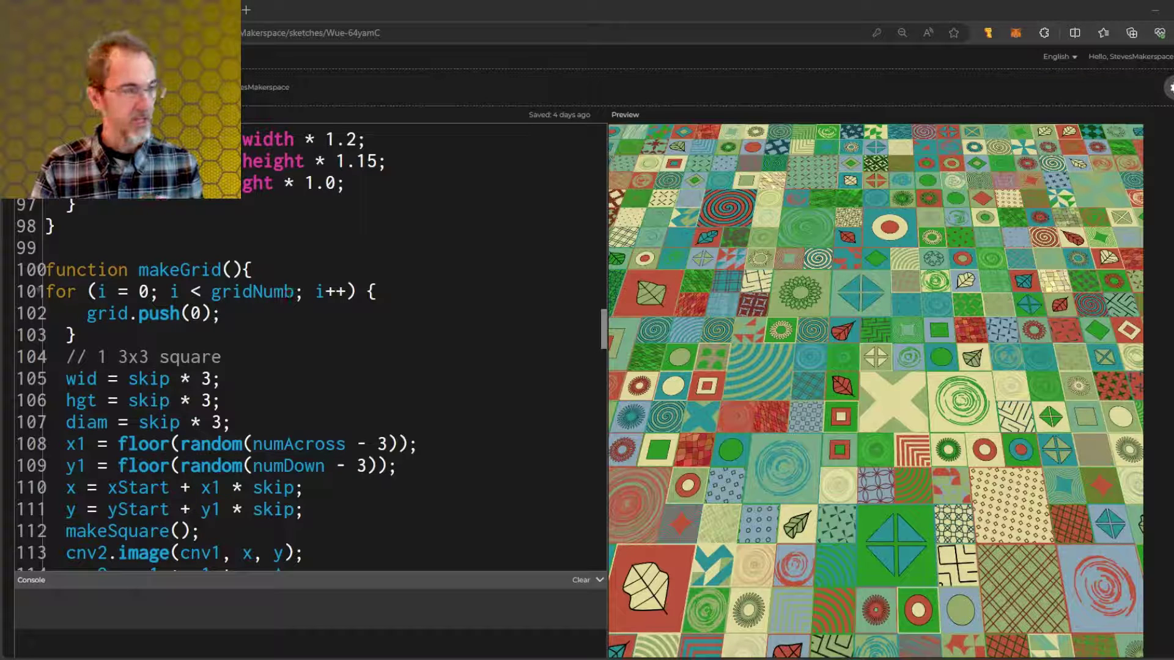
pyautogui.scroll(-3)
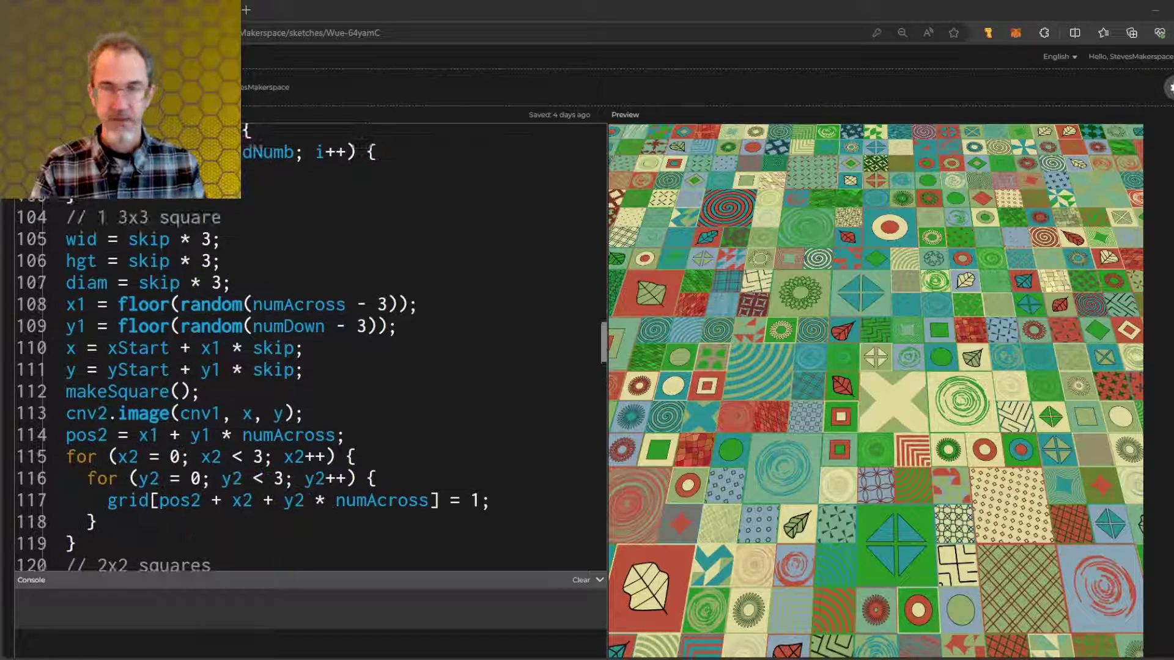
pyautogui.scroll(-3)
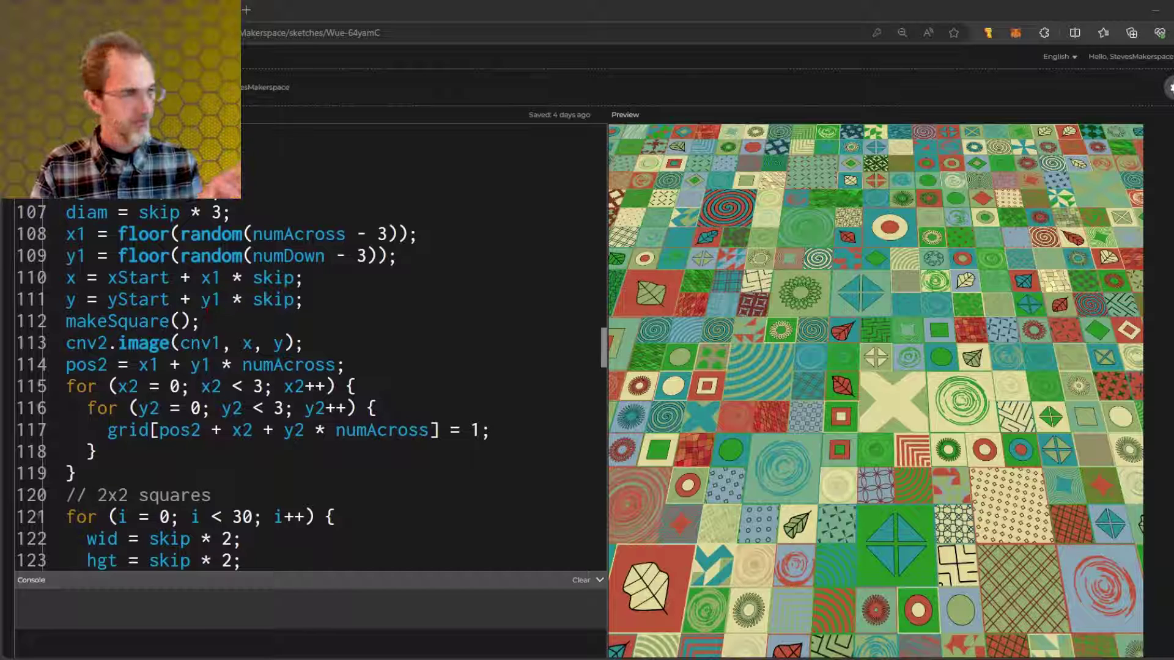
pyautogui.scroll(-3)
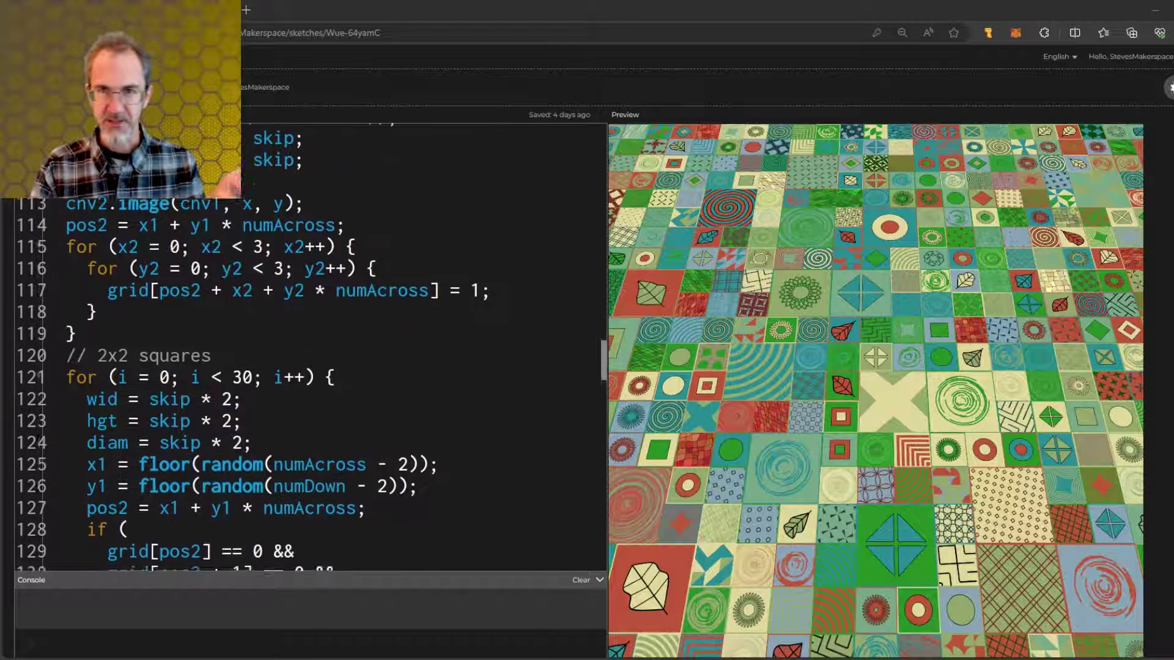
pyautogui.scroll(-3)
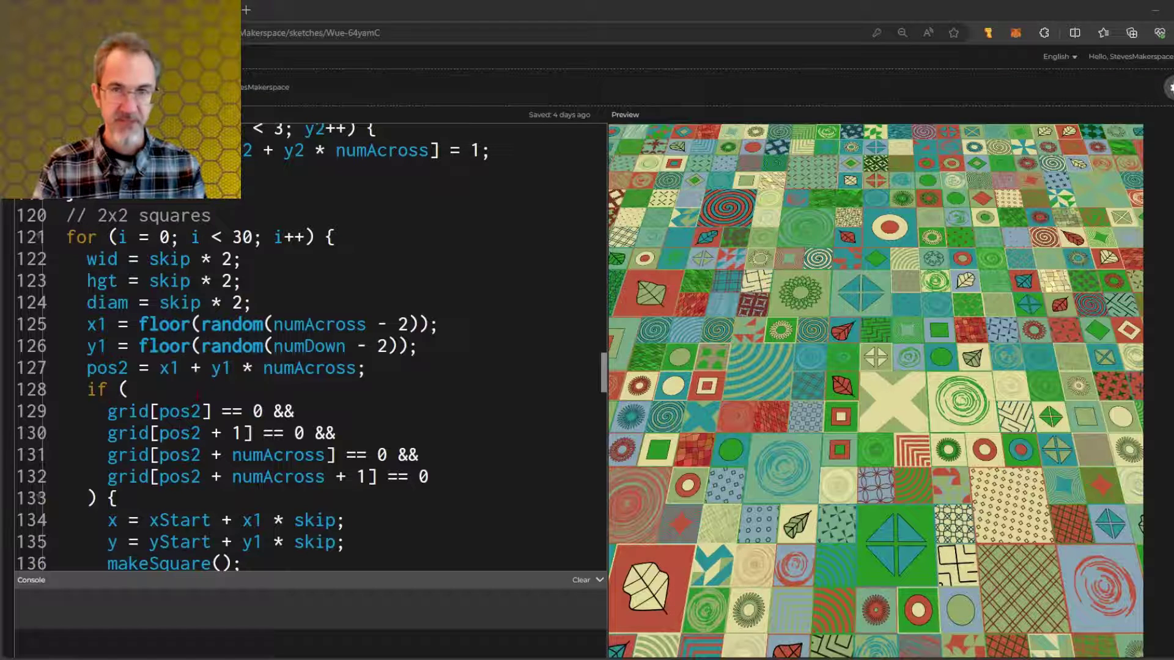
pyautogui.scroll(-3)
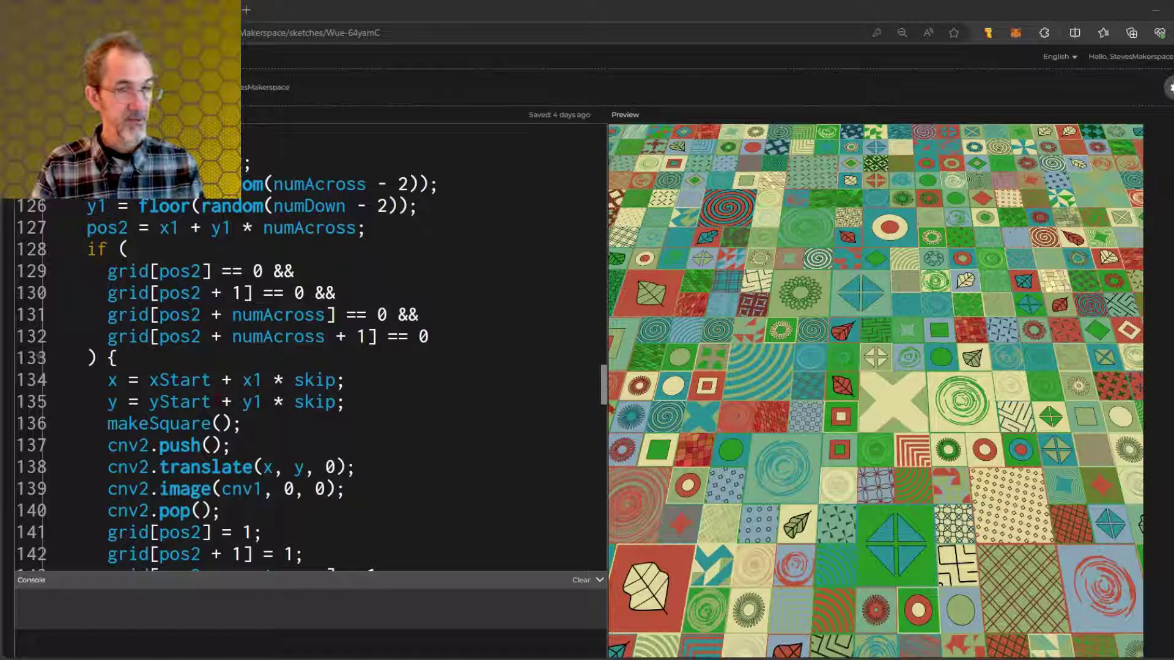
pyautogui.scroll(-3)
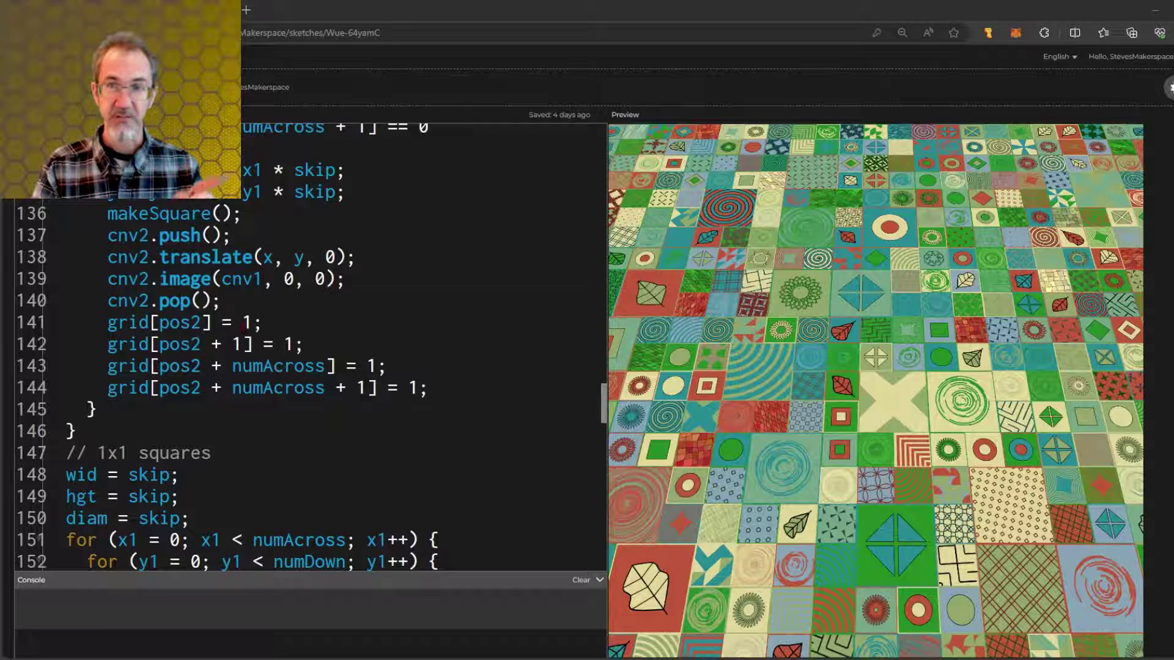
pyautogui.scroll(-3)
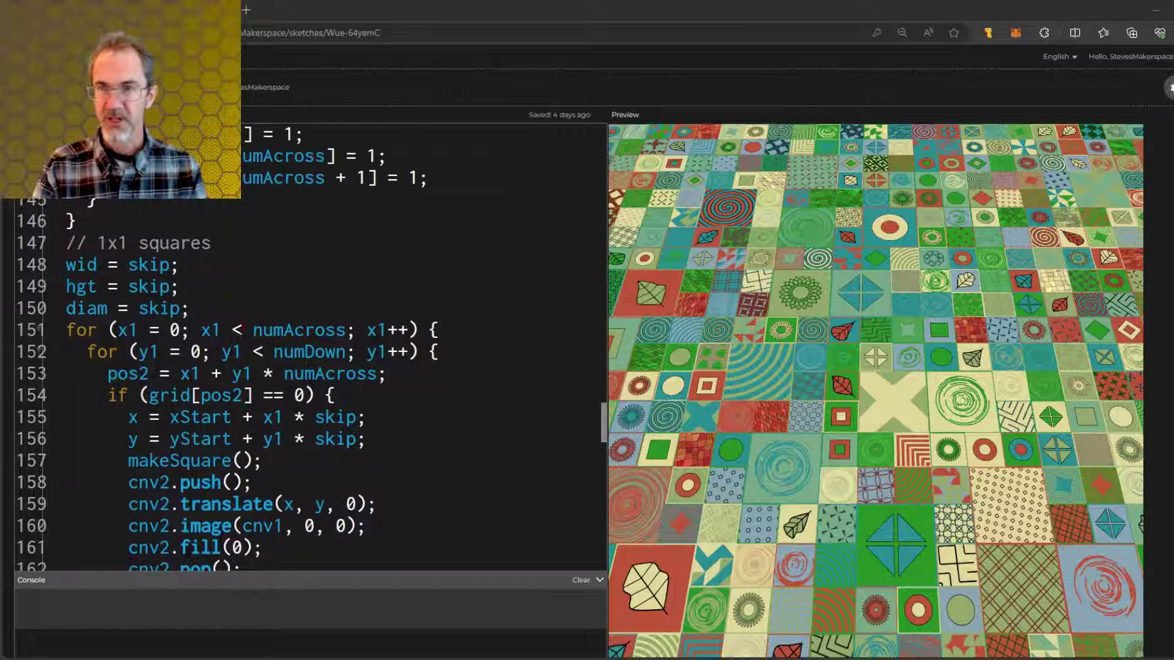
pyautogui.scroll(-3)
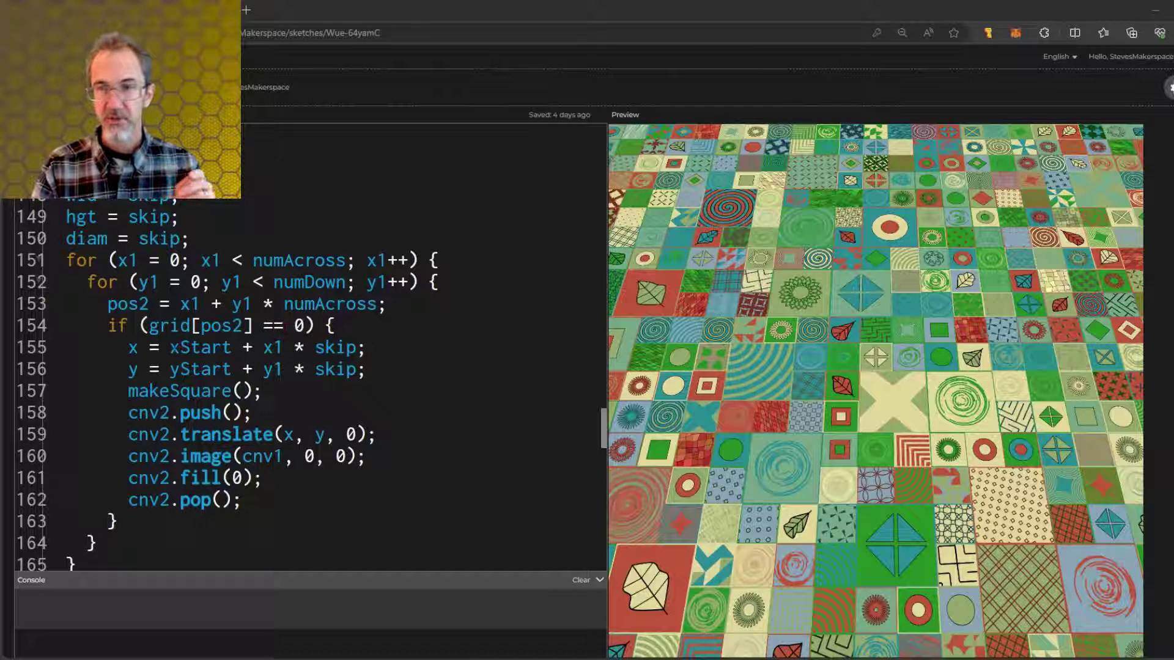
pyautogui.click(41, 268)
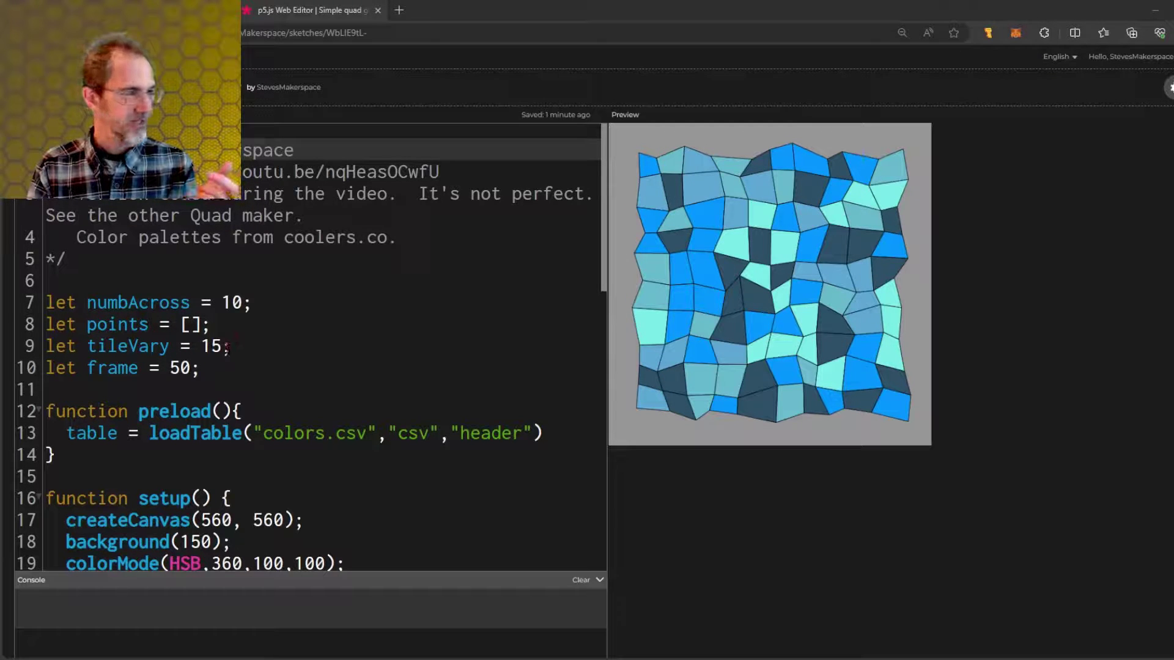
# Change tileVary from 15 to 0 for a straight grid, then to 5 for a slight wobble
pyautogui.doubleClick(209, 346)
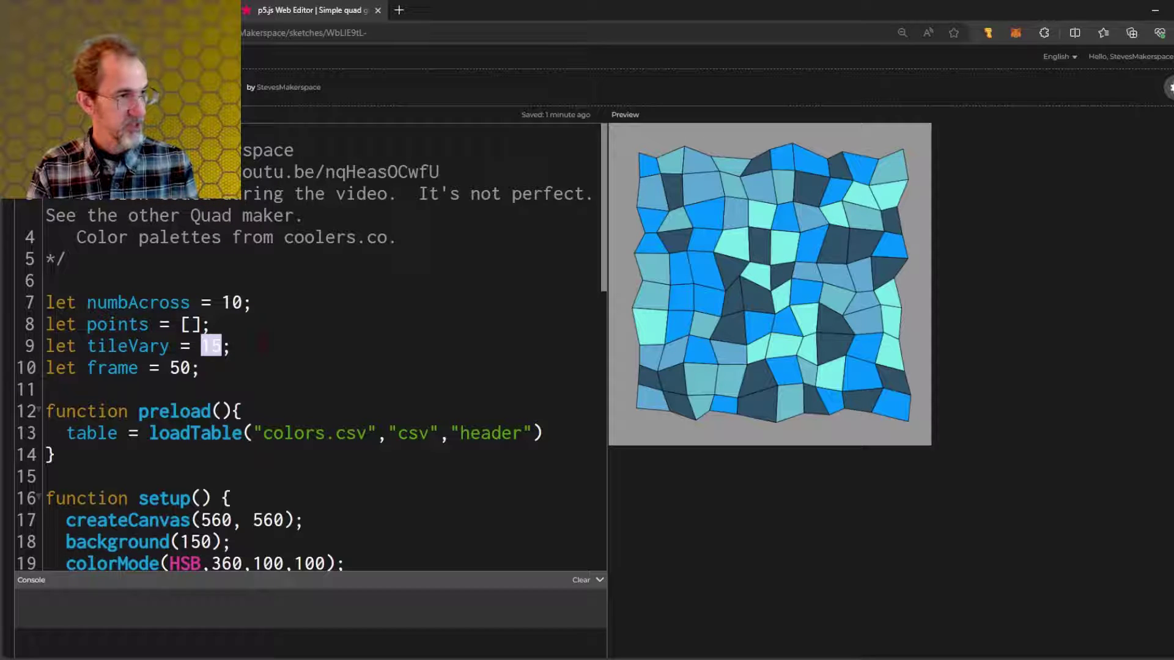
pyautogui.write('0')
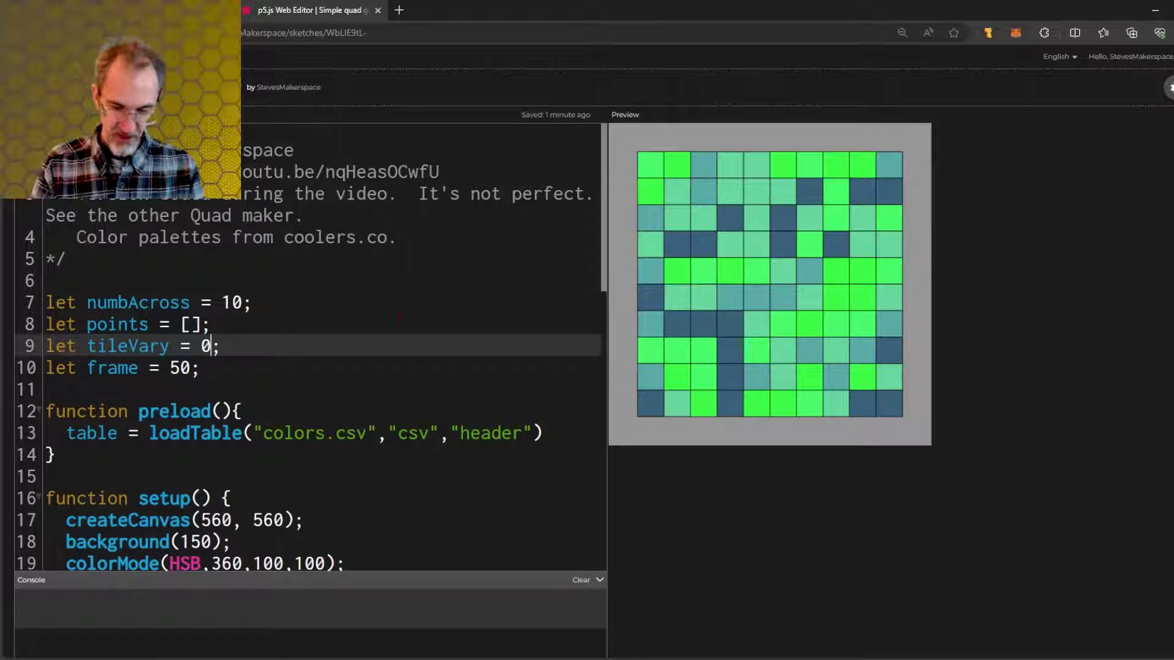
pyautogui.write('5')
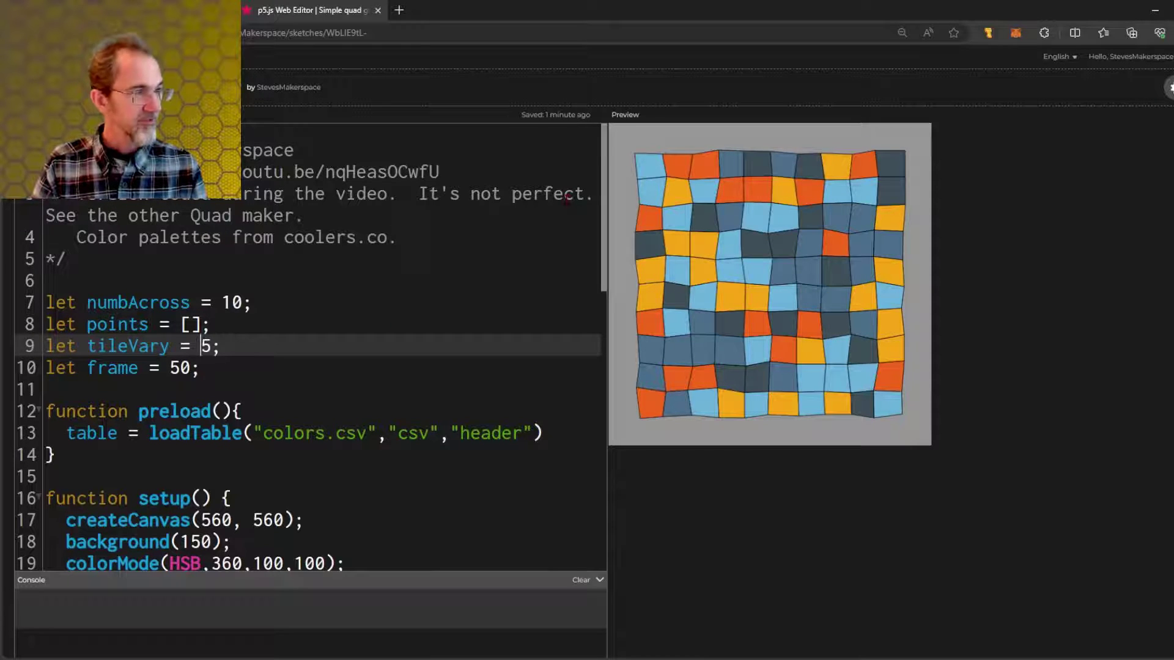
pyautogui.write('1')
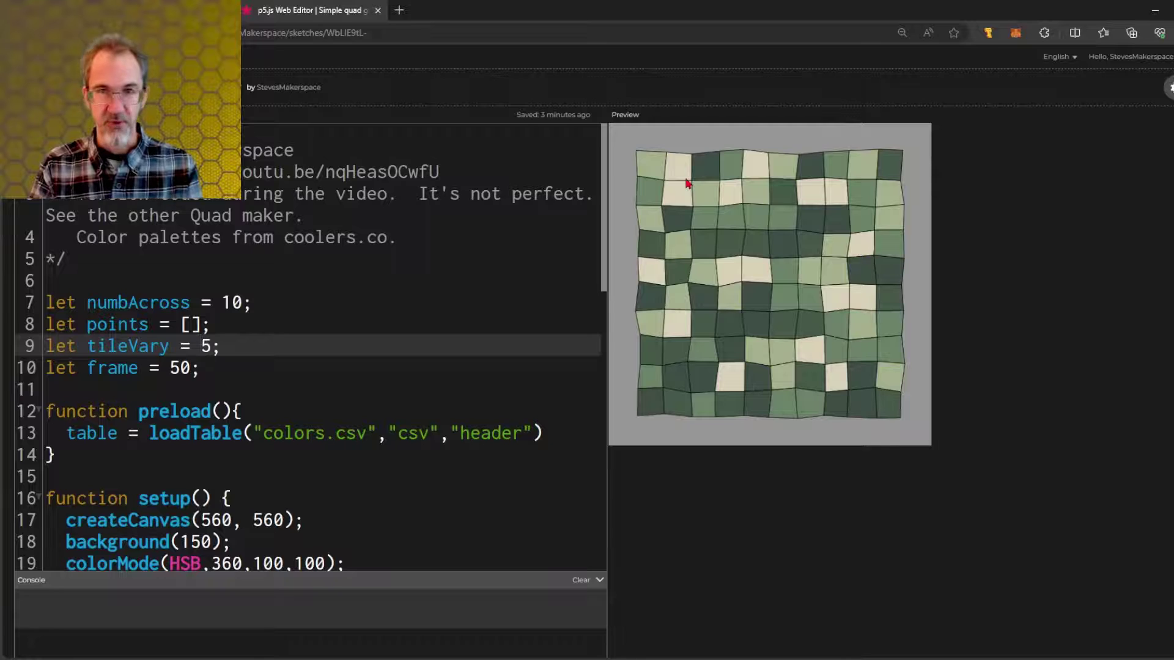
pyautogui.scroll(-3)
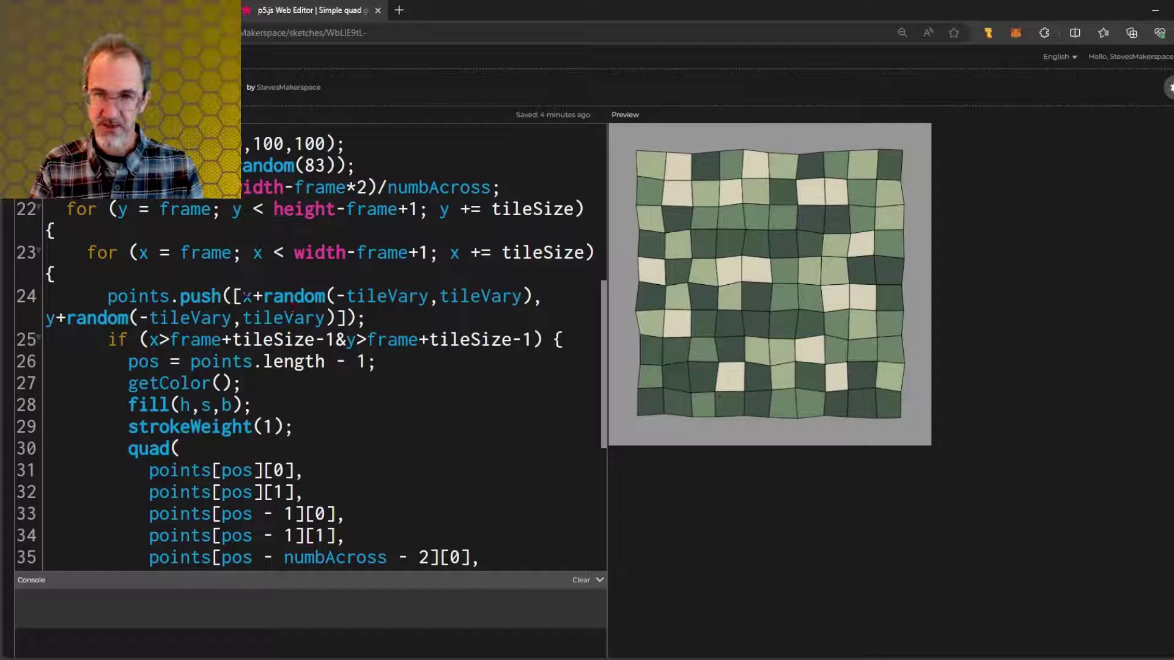
pyautogui.scroll(-3)
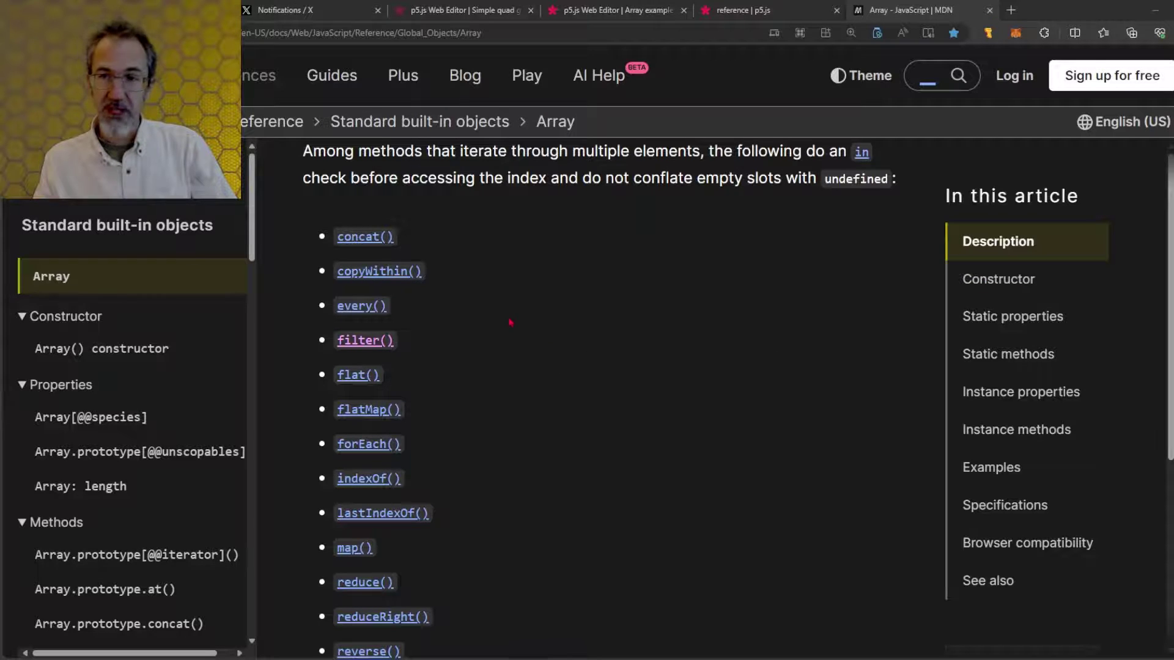
pyautogui.moveTo(525, 352)
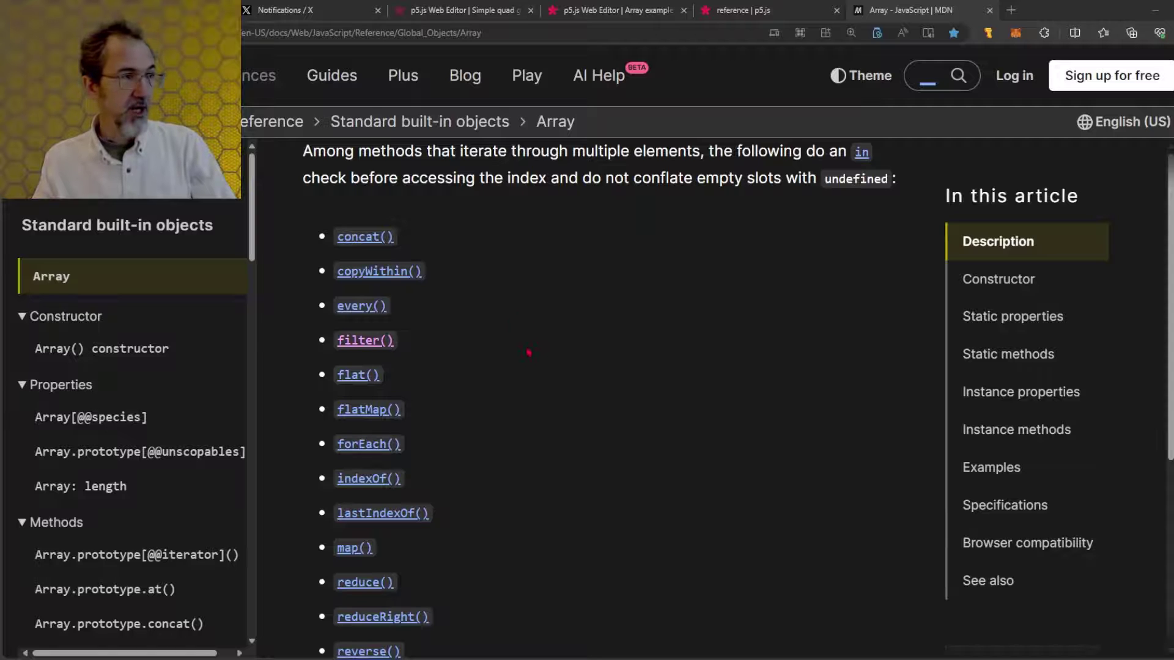
# Leave MDN's Array page via the p5.js Array Functions tab for the patterned green tiles sketch
pyautogui.scroll(-3)
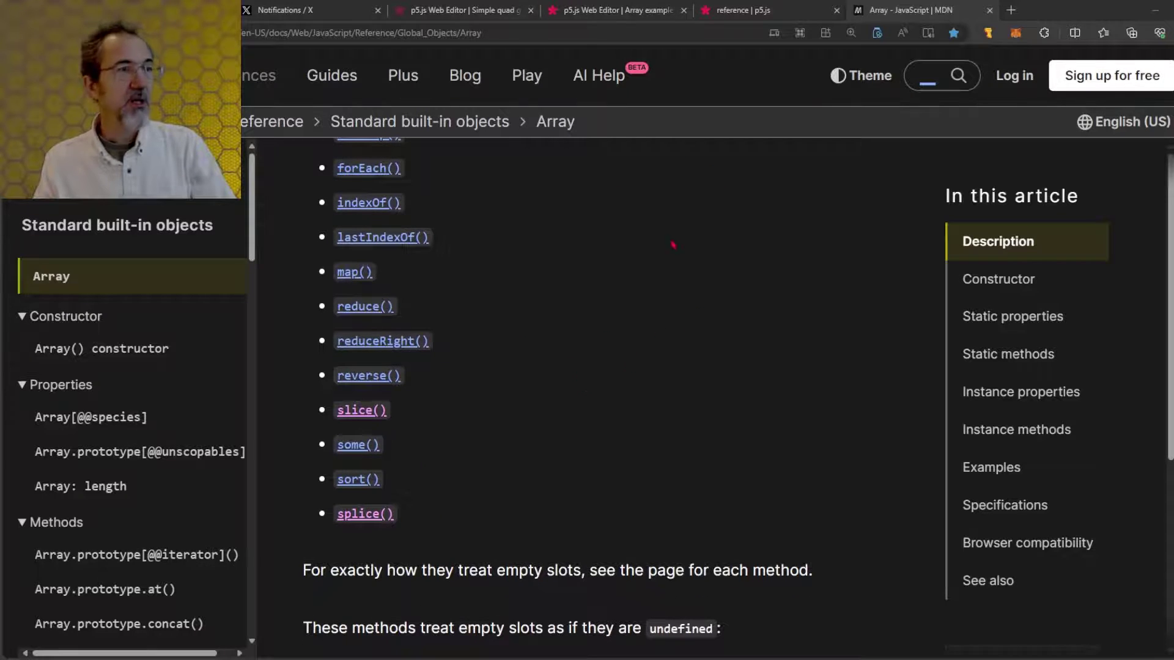
pyautogui.click(763, 9)
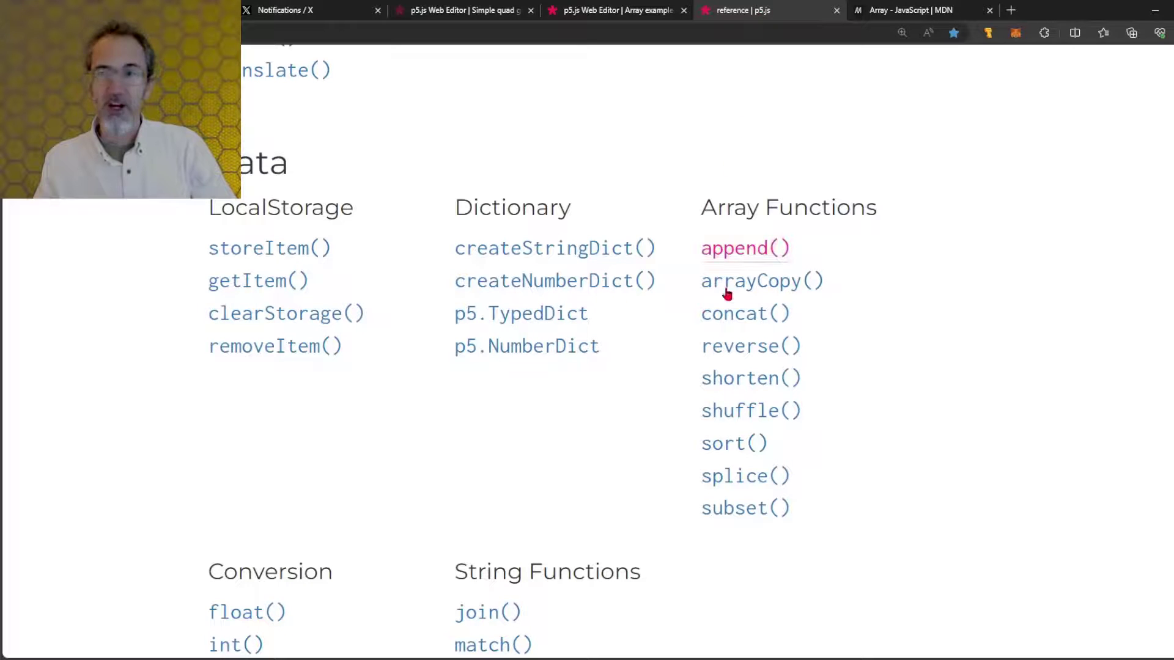
pyautogui.moveTo(749, 346)
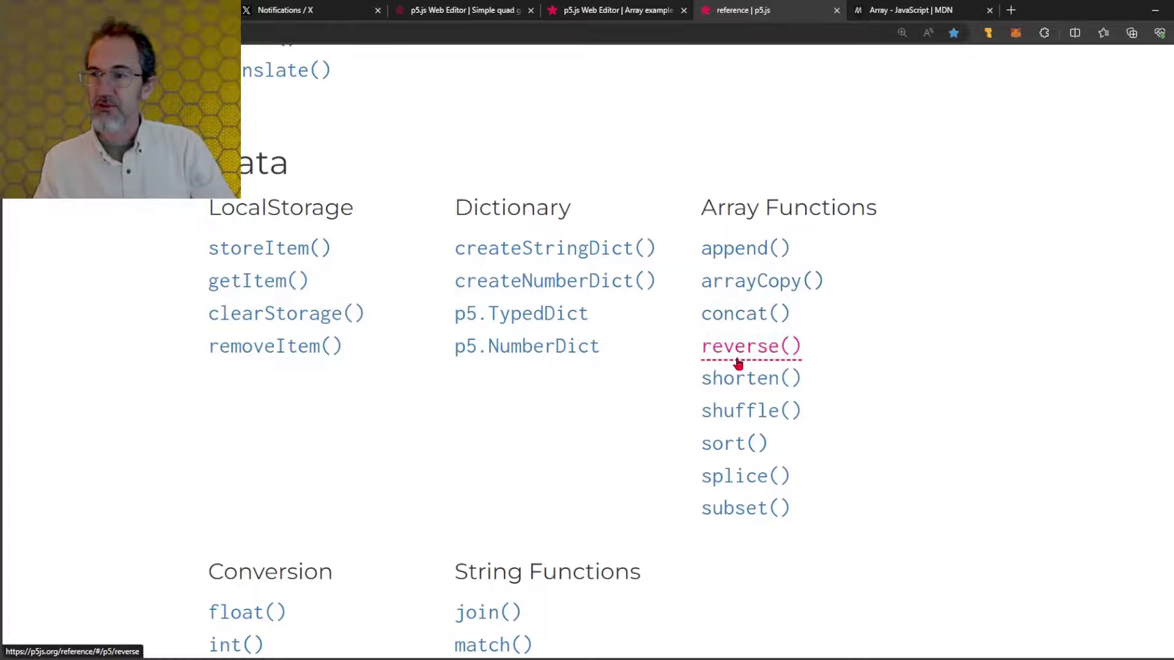
pyautogui.moveTo(784, 440)
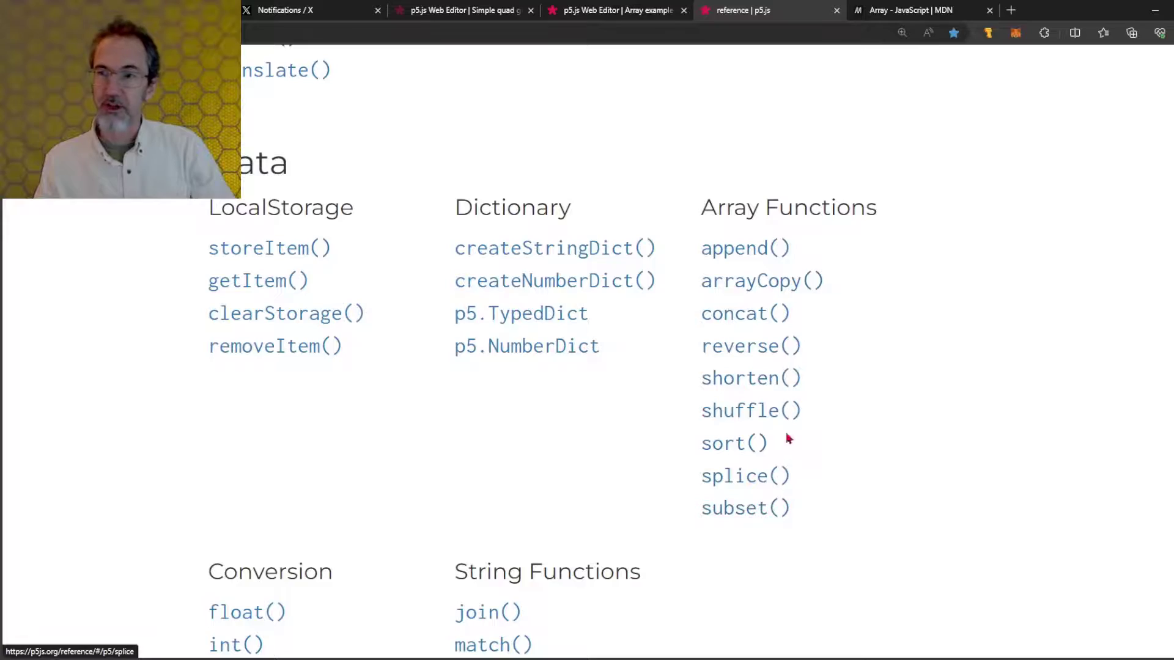
pyautogui.click(459, 9)
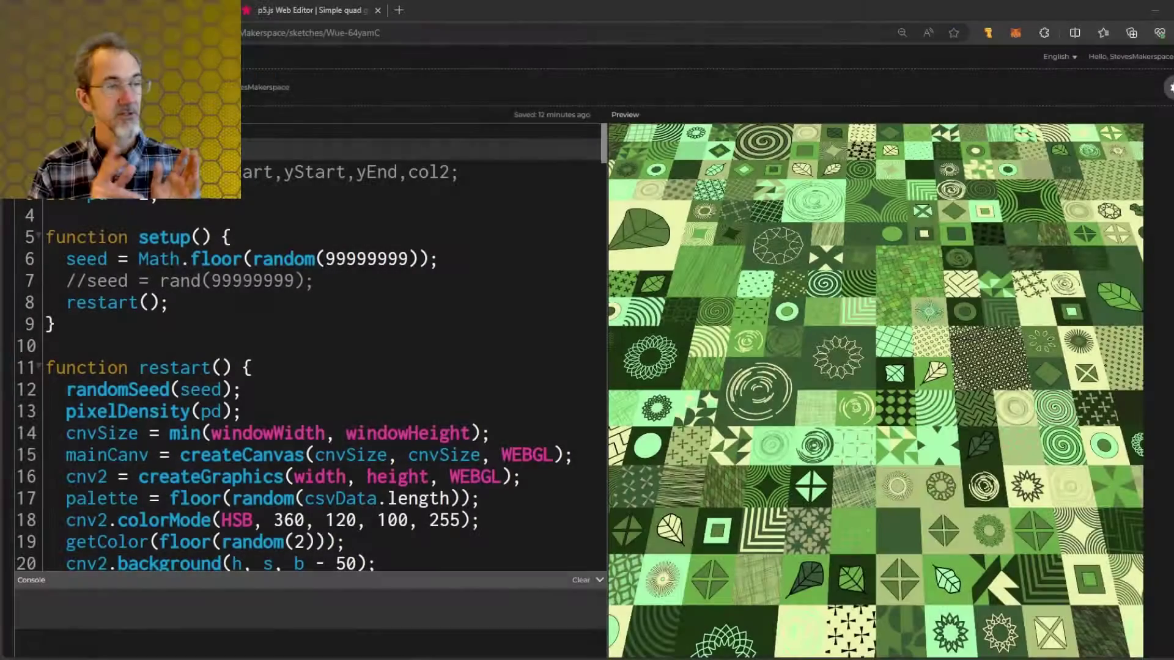